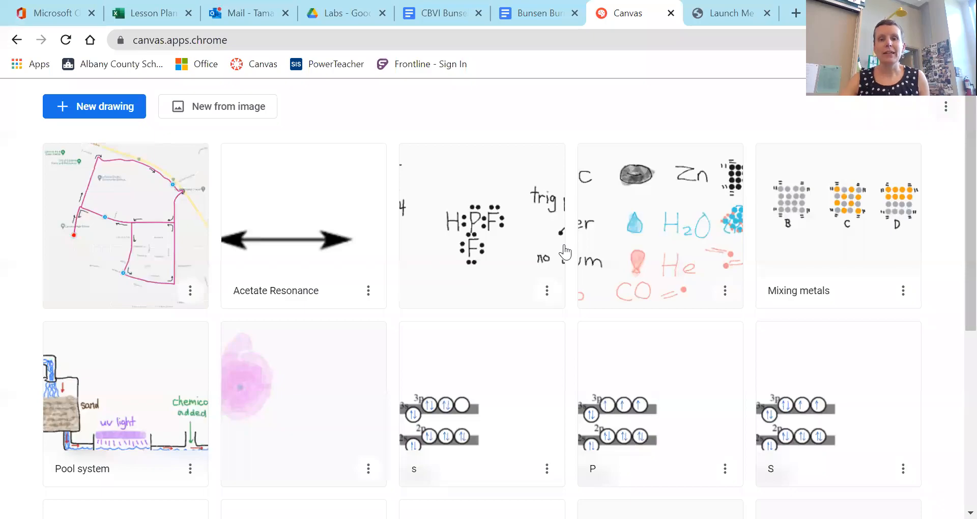
pyautogui.moveTo(568, 243)
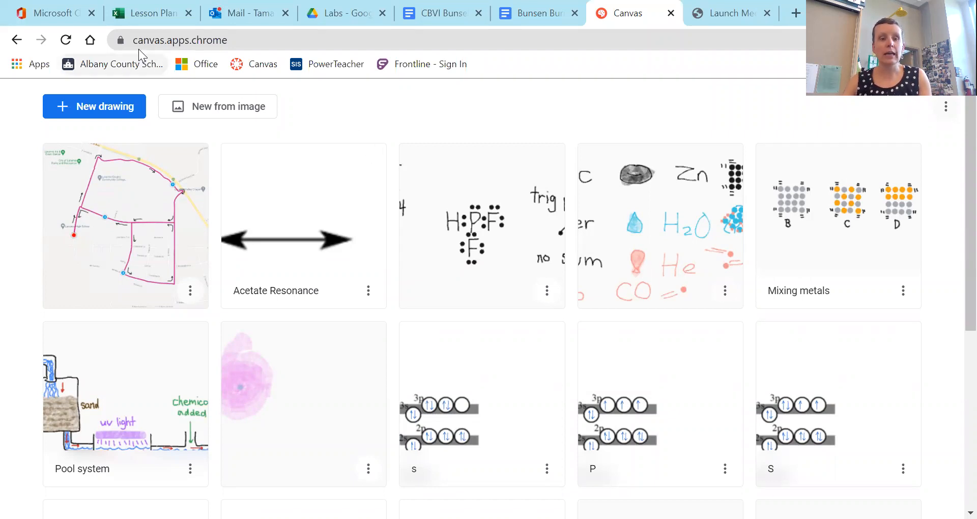
# - Start a new blank drawing and bring up its colour palette
pyautogui.click(181, 40)
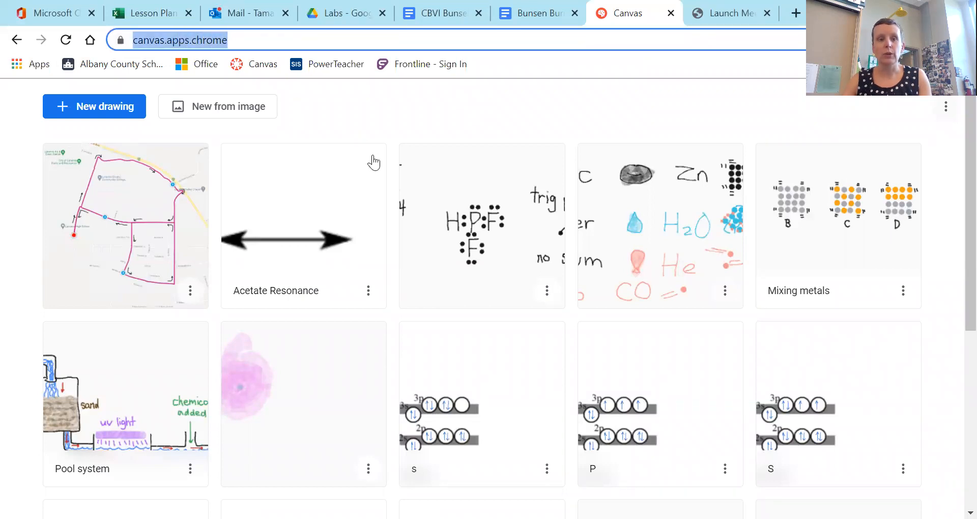
pyautogui.moveTo(365, 146)
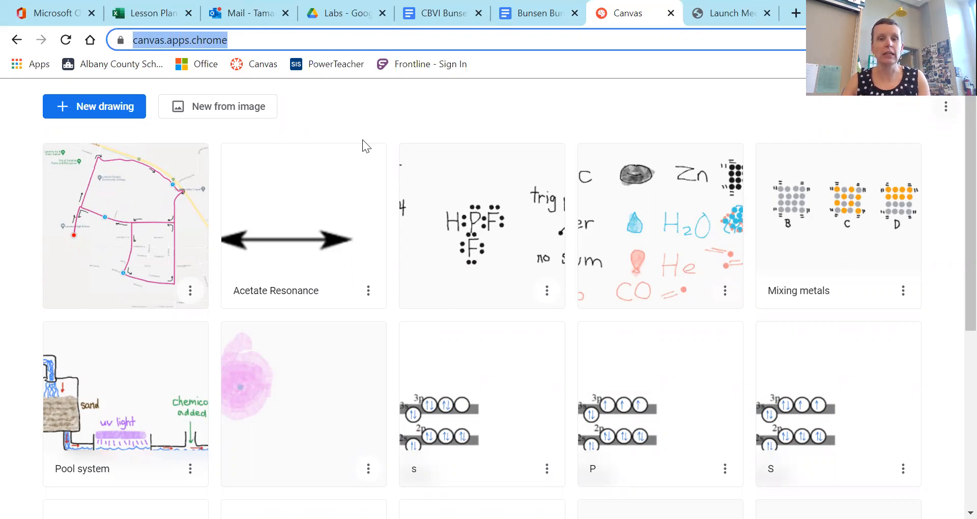
pyautogui.moveTo(494, 462)
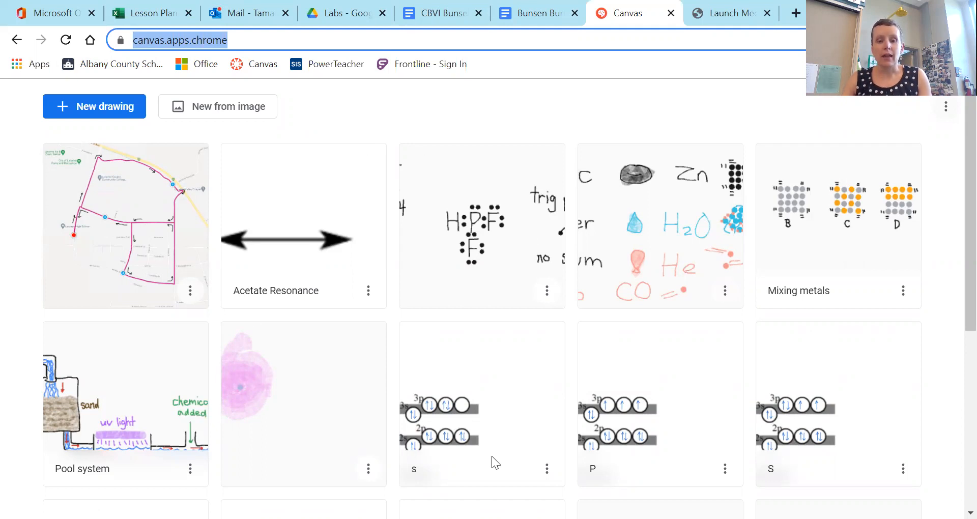
pyautogui.moveTo(580, 355)
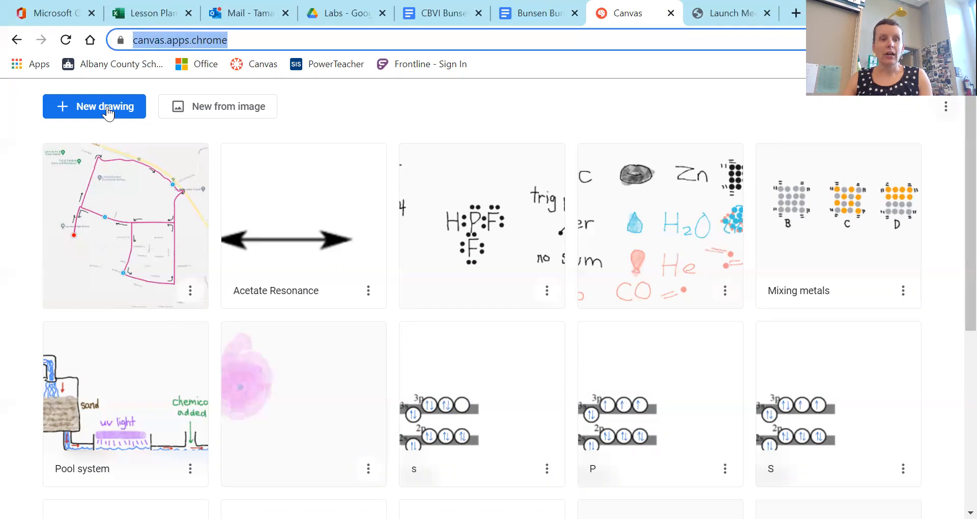
pyautogui.click(94, 105)
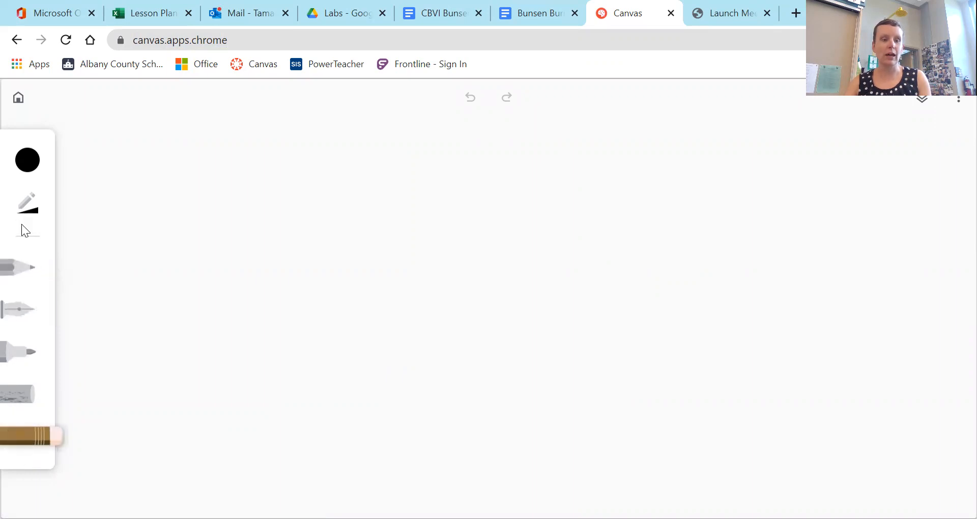
pyautogui.click(27, 161)
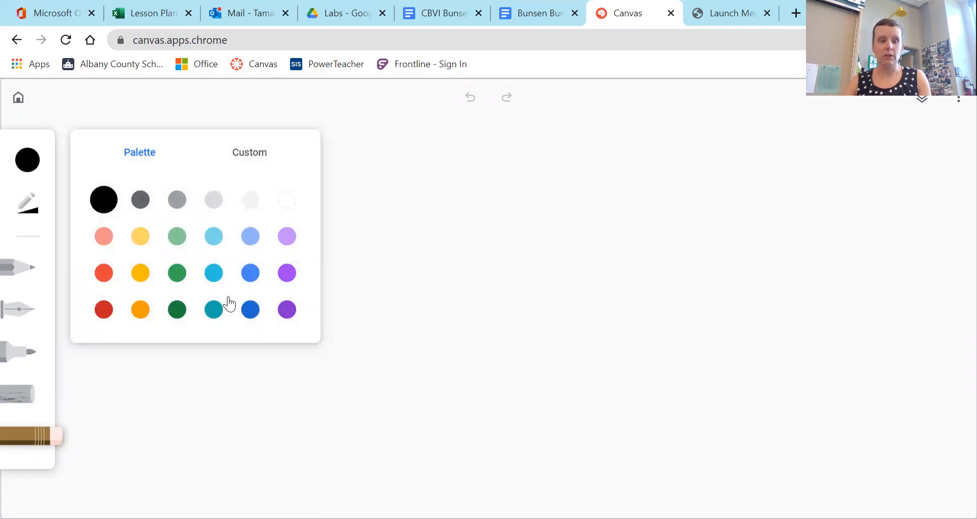
# - View the custom colour picker, close the colour panel, and select the Marker tool
pyautogui.click(249, 153)
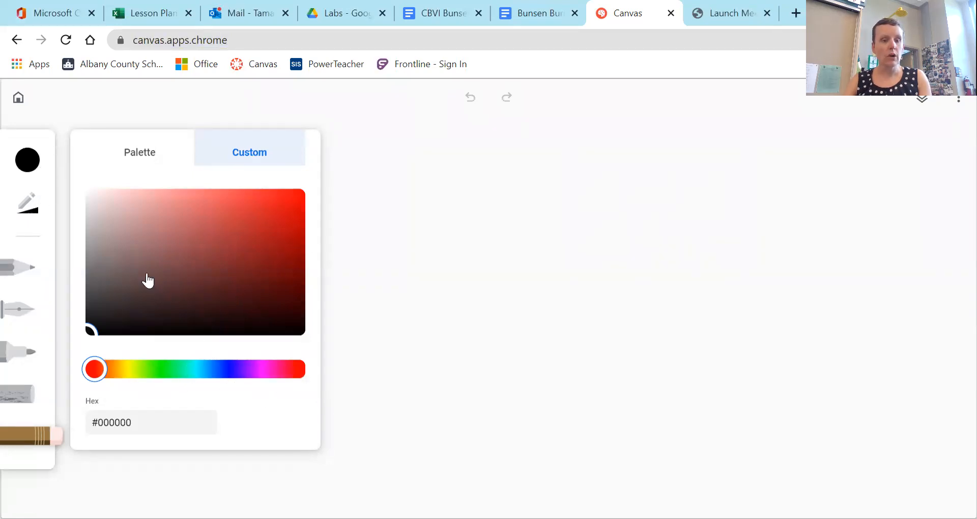
pyautogui.click(28, 206)
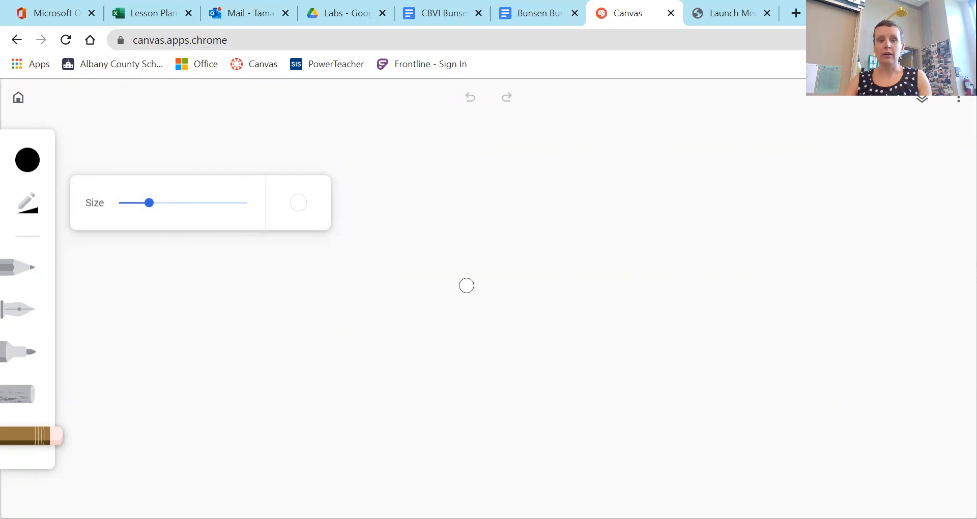
pyautogui.moveTo(17, 396)
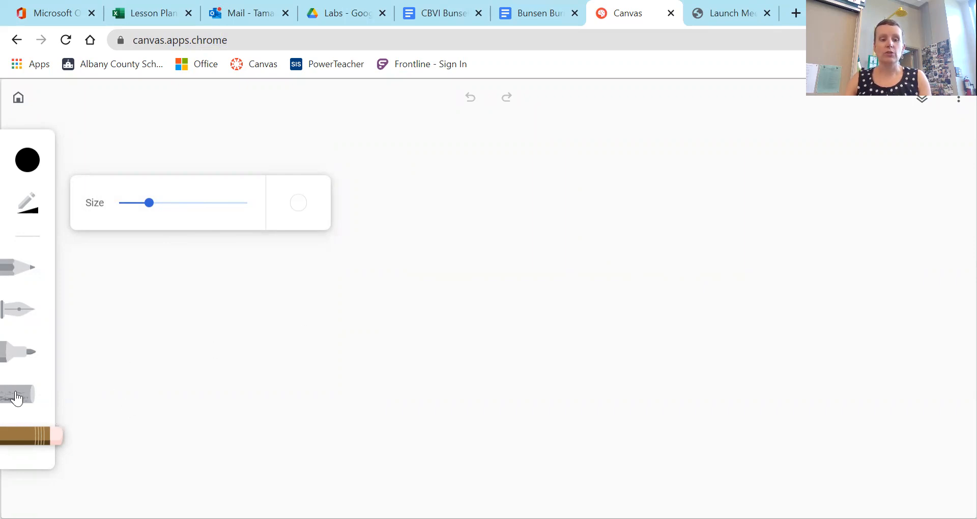
pyautogui.click(17, 352)
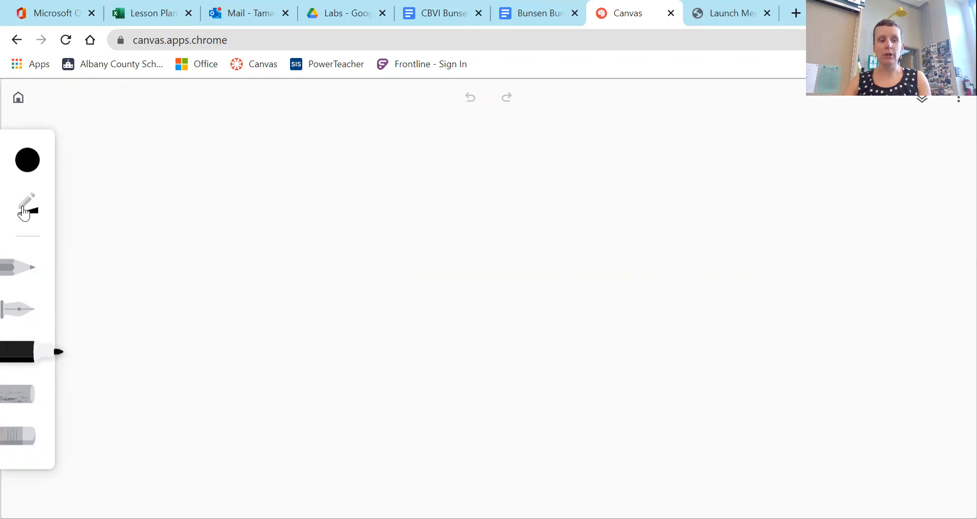
# - Enlarge the marker tip with the Size slider for the red oxygen dot
pyautogui.click(28, 206)
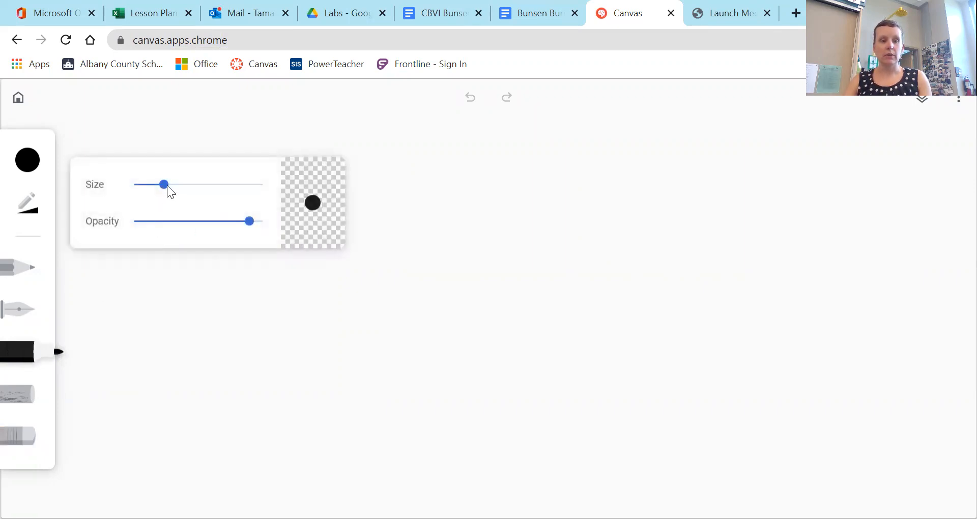
pyautogui.moveTo(164, 184); pyautogui.dragTo(237, 184)
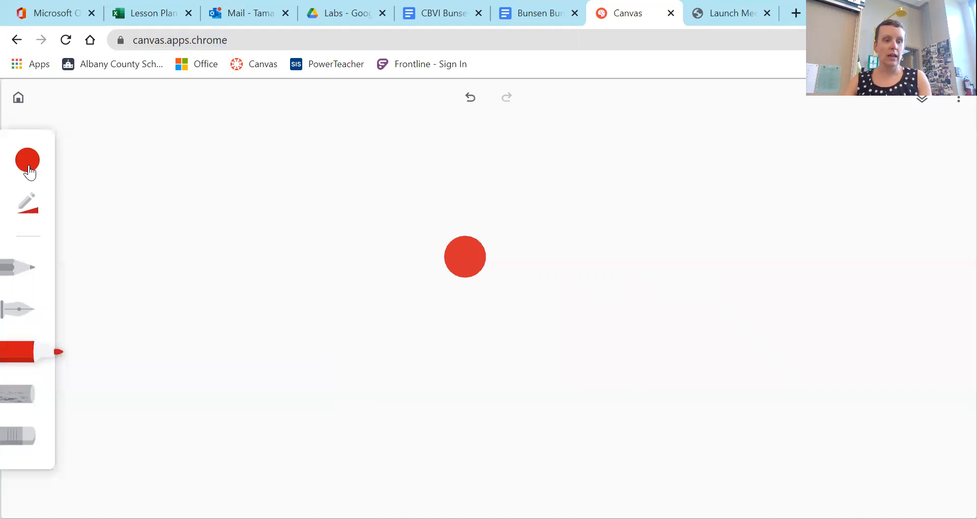
# - Set the marker to a gray custom colour with a smaller size
pyautogui.click(28, 159)
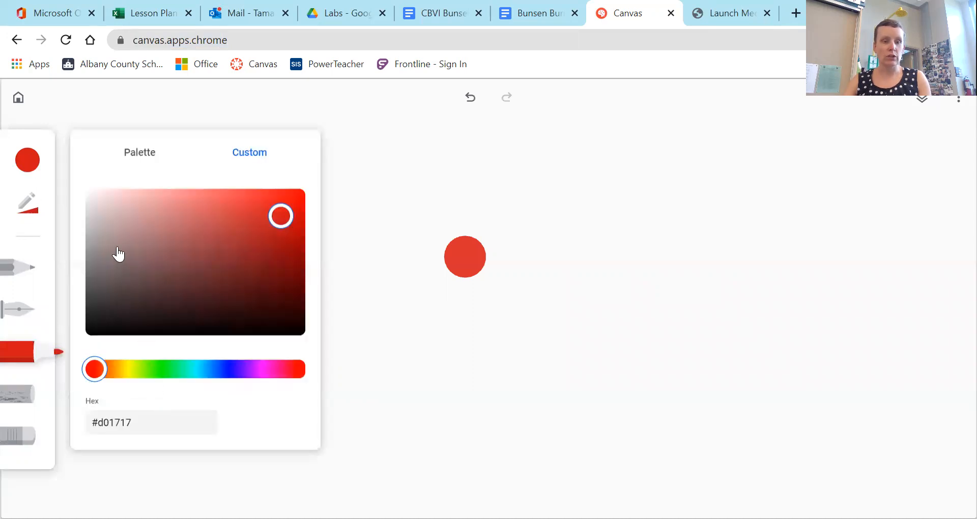
pyautogui.click(100, 242)
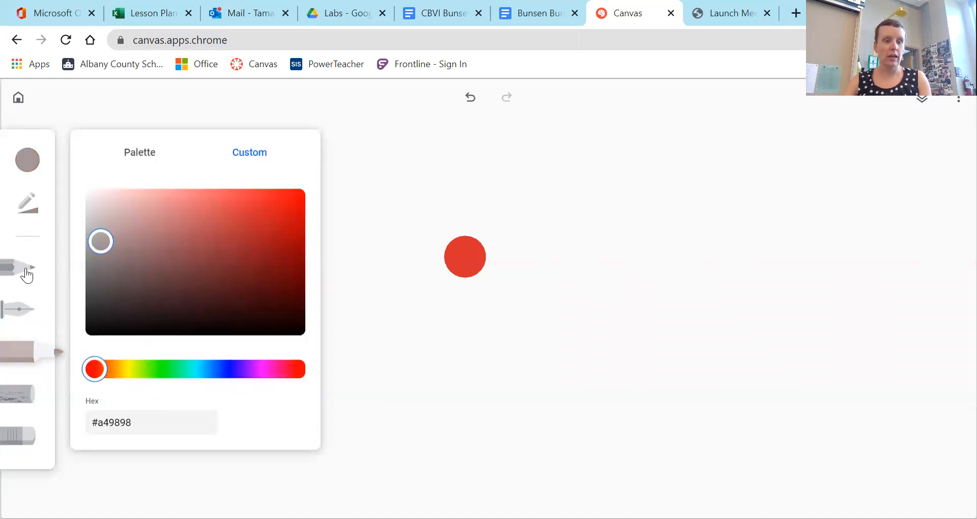
pyautogui.click(27, 274)
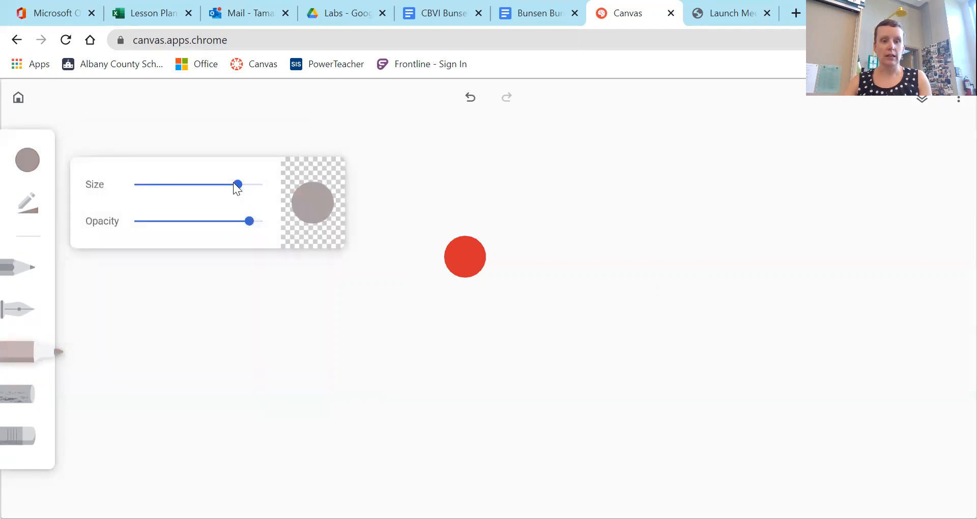
pyautogui.moveTo(236, 184); pyautogui.dragTo(209, 184)
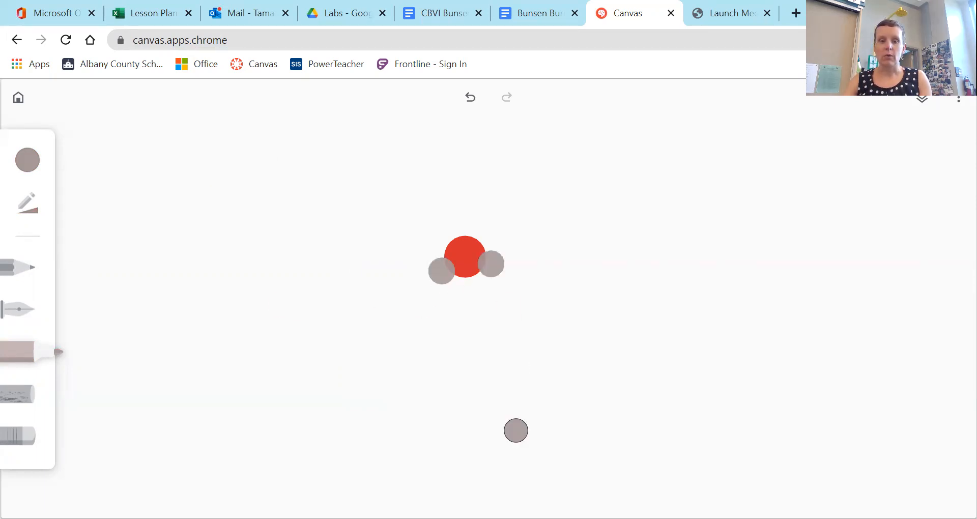
# - Draw the gray hydrogen dots on either side of the red dot
pyautogui.moveTo(515, 431); pyautogui.dragTo(350, 463)
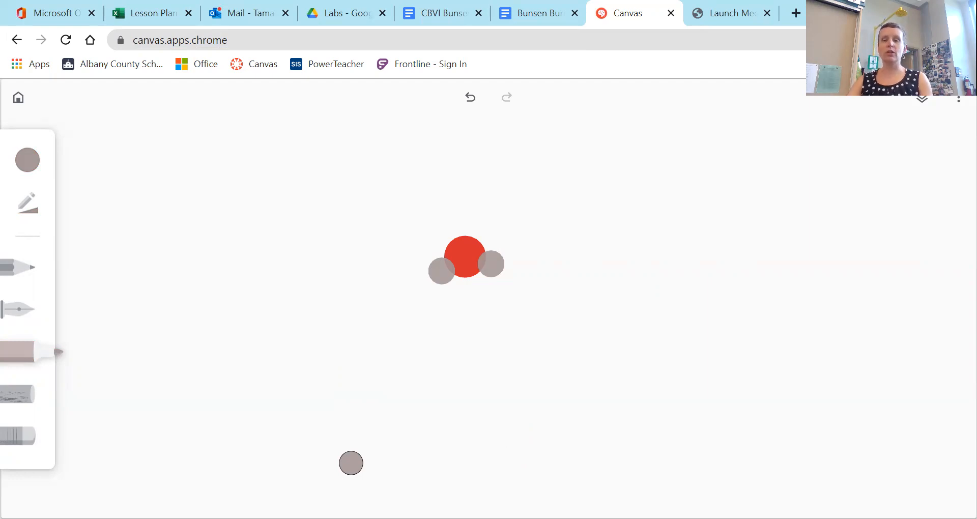
pyautogui.moveTo(350, 463); pyautogui.dragTo(256, 394)
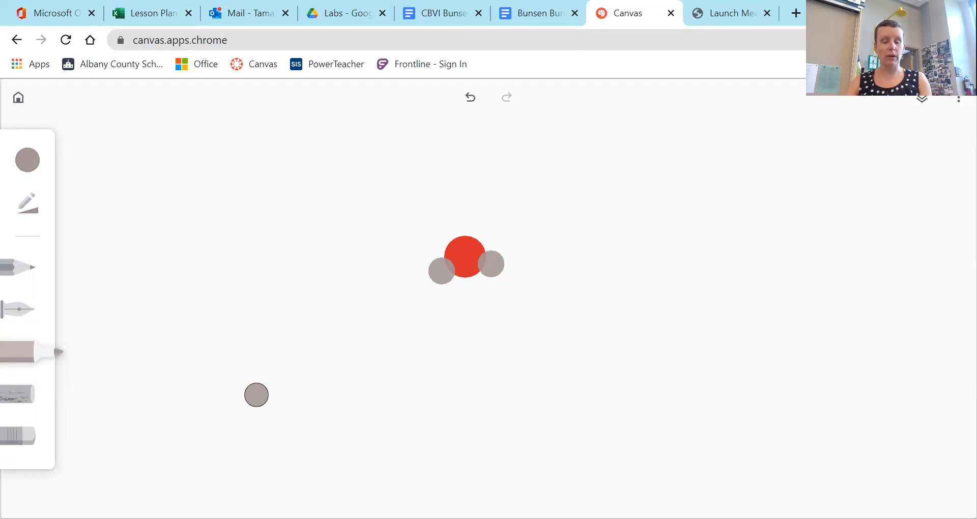
pyautogui.moveTo(255, 394); pyautogui.dragTo(381, 350)
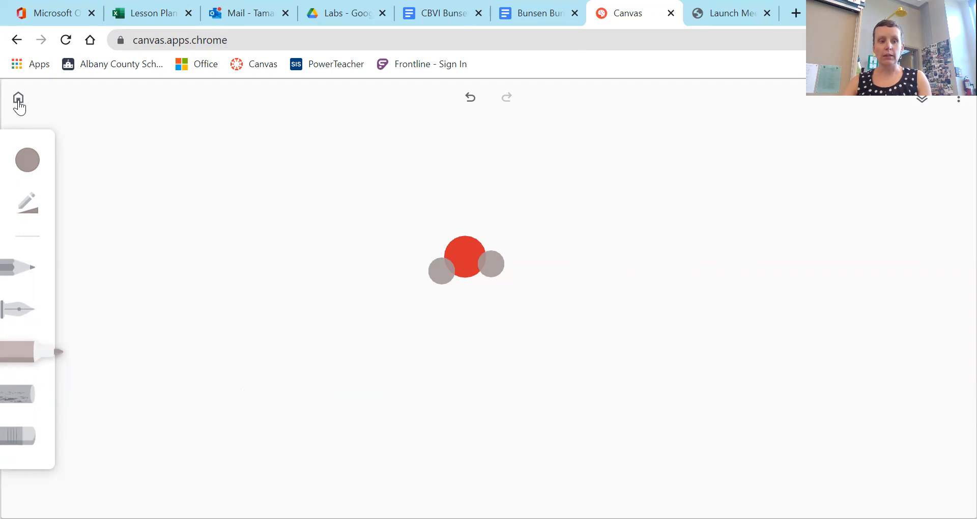
# - From the gallery, rename the molecule drawing to 'Water Molecule'
pyautogui.click(18, 98)
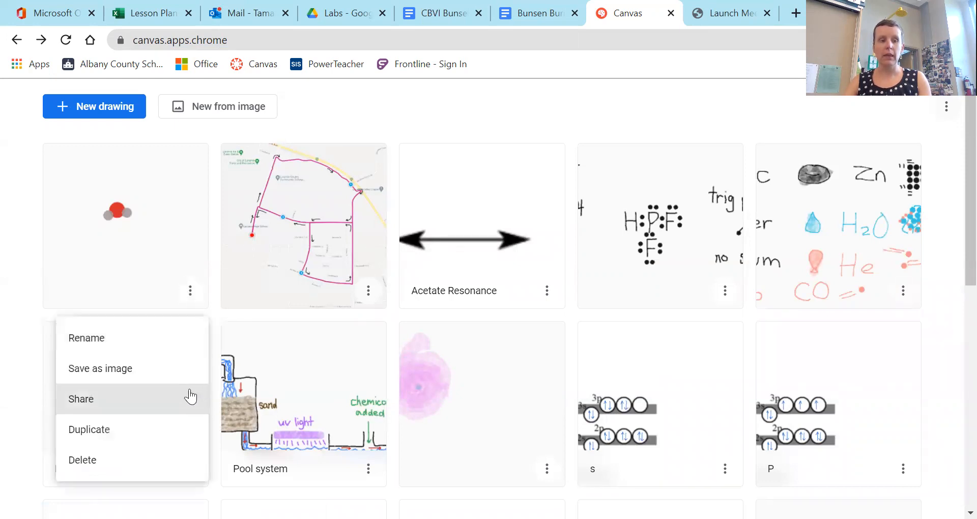
pyautogui.click(87, 337)
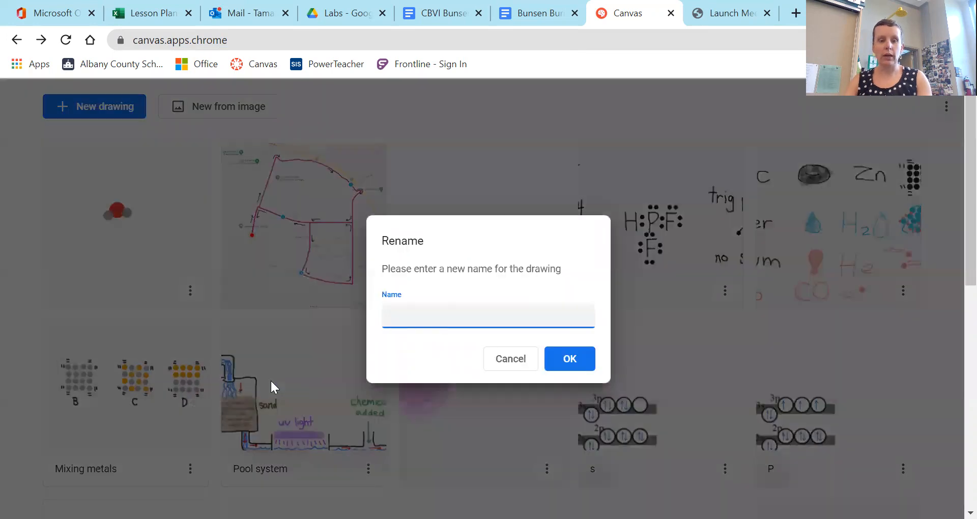
pyautogui.write('Water Molecule')
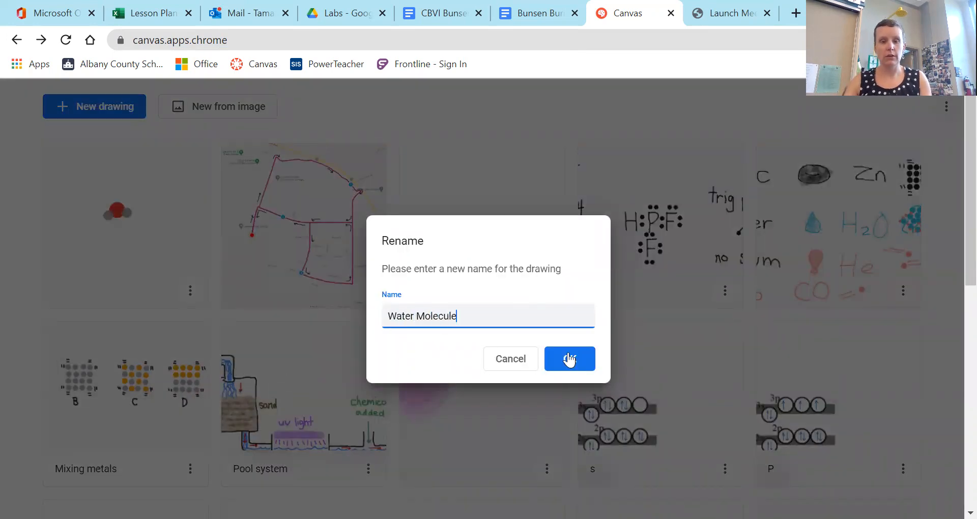
pyautogui.click(569, 358)
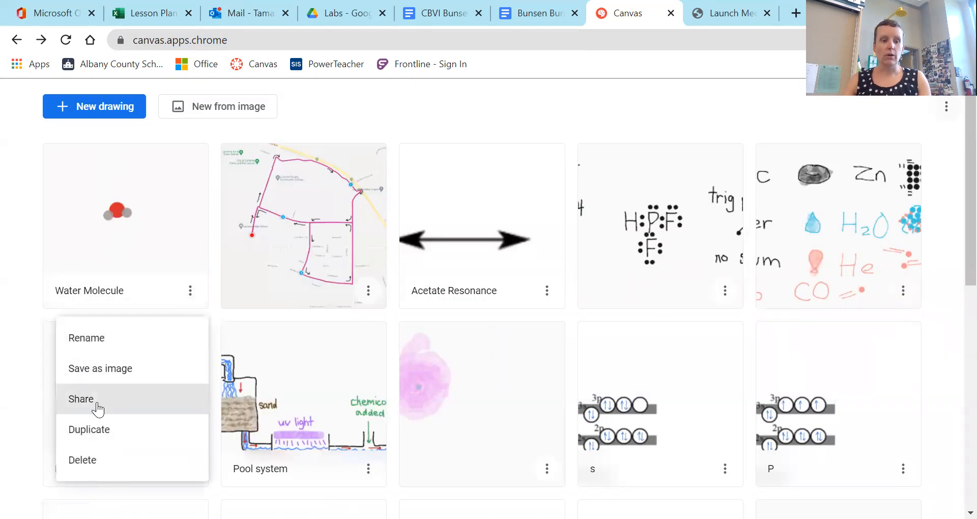
pyautogui.moveTo(99, 374)
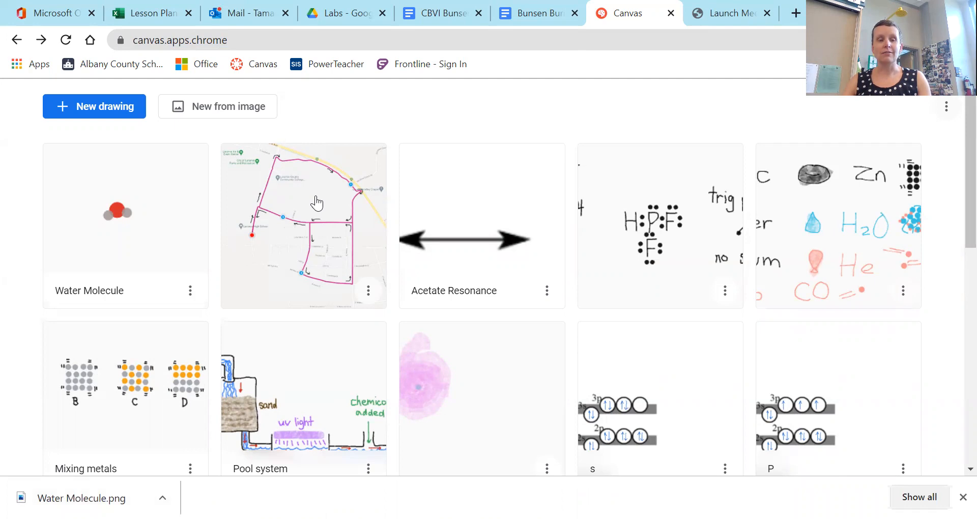
pyautogui.moveTo(353, 338)
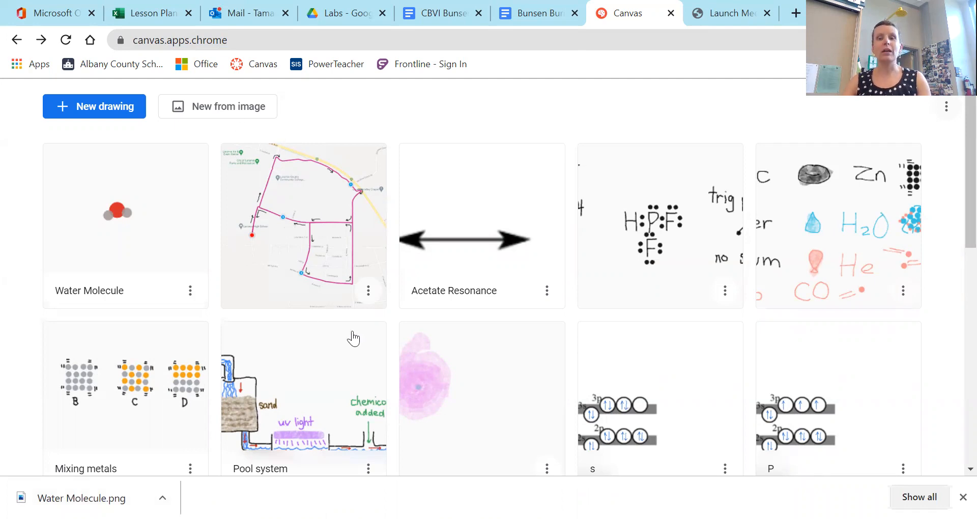